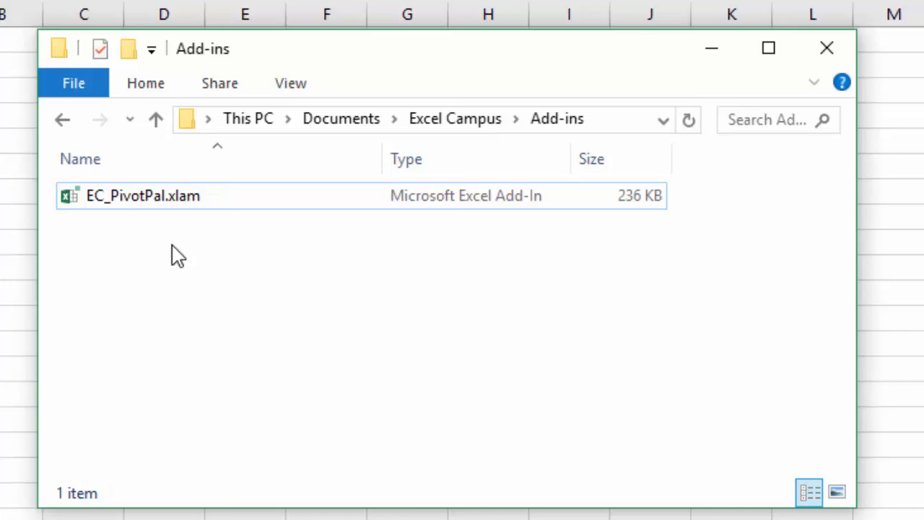
mouse_move(148, 252)
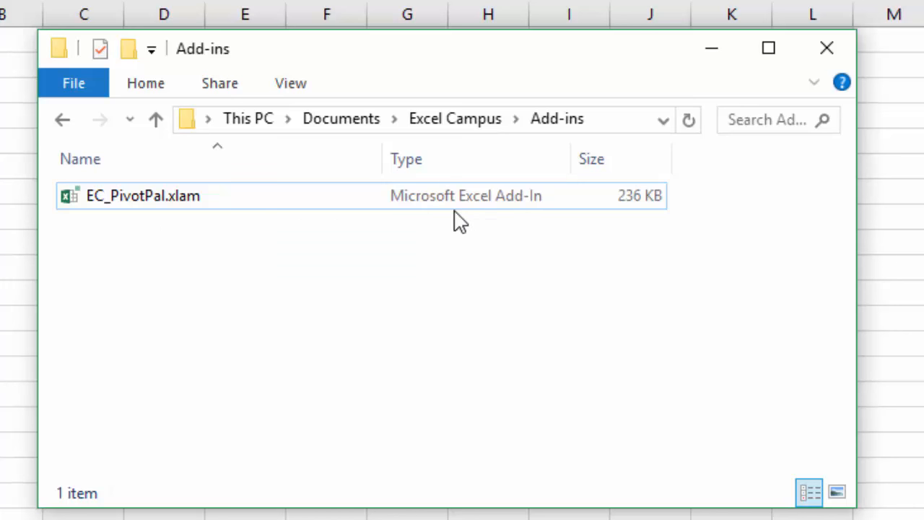
mouse_move(520, 222)
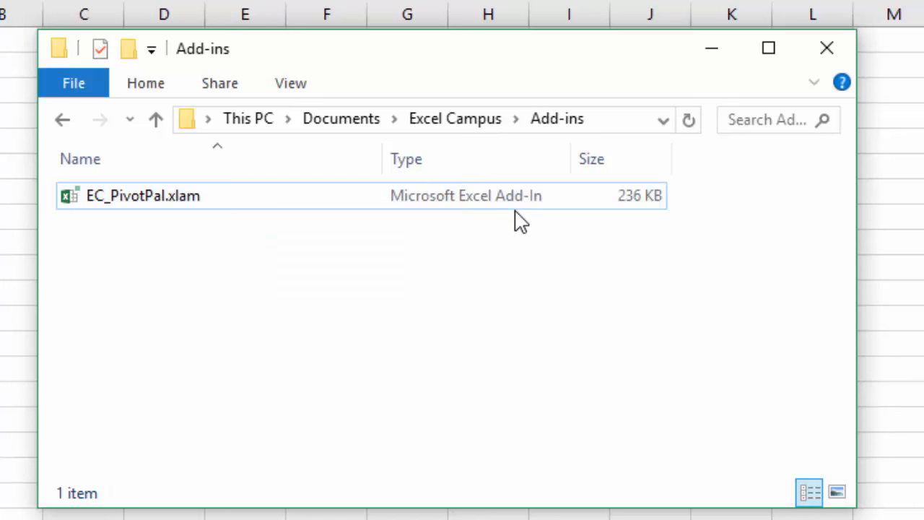
mouse_move(599, 133)
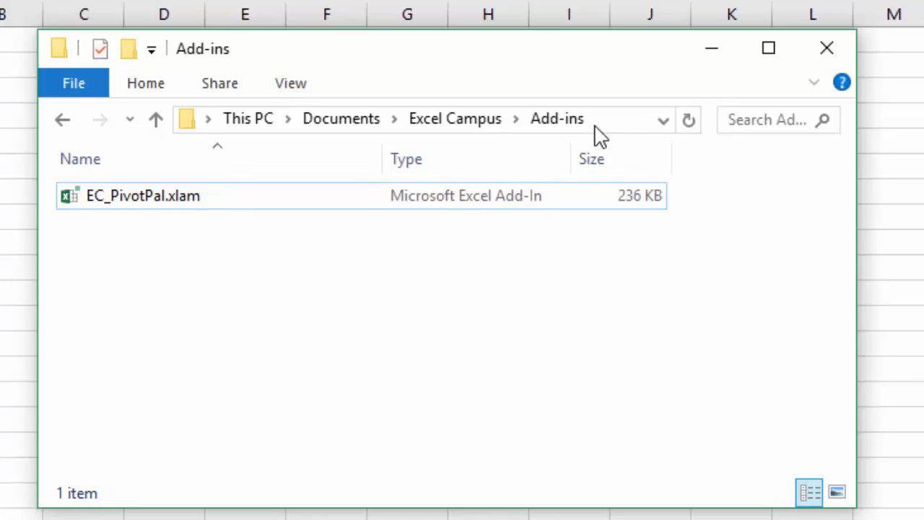
mouse_move(236, 246)
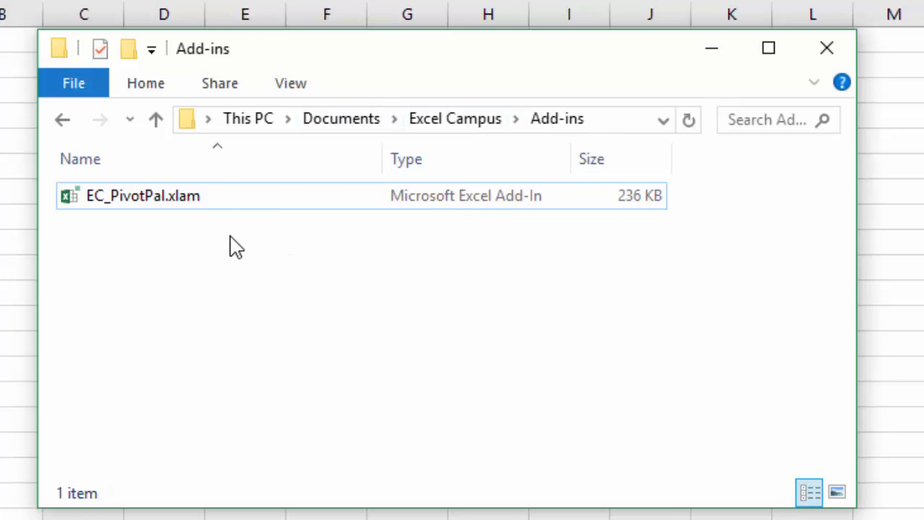
mouse_move(210, 253)
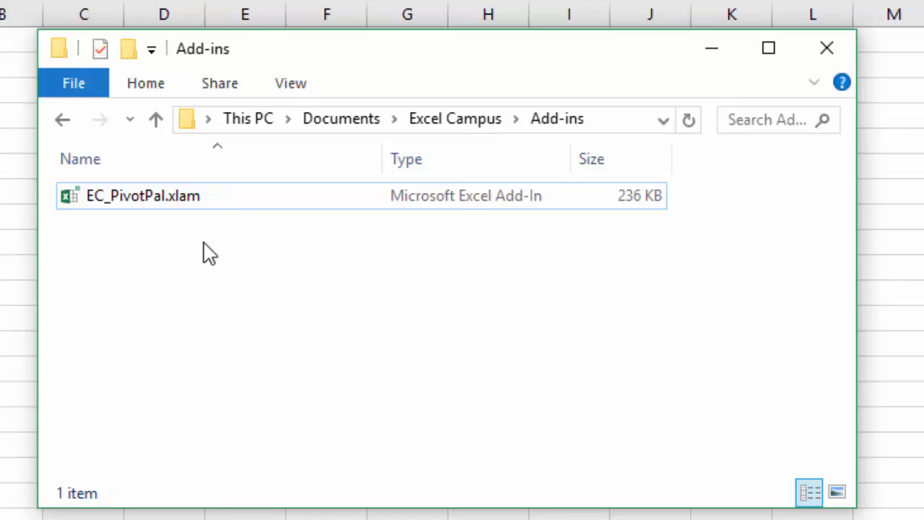
mouse_move(156, 244)
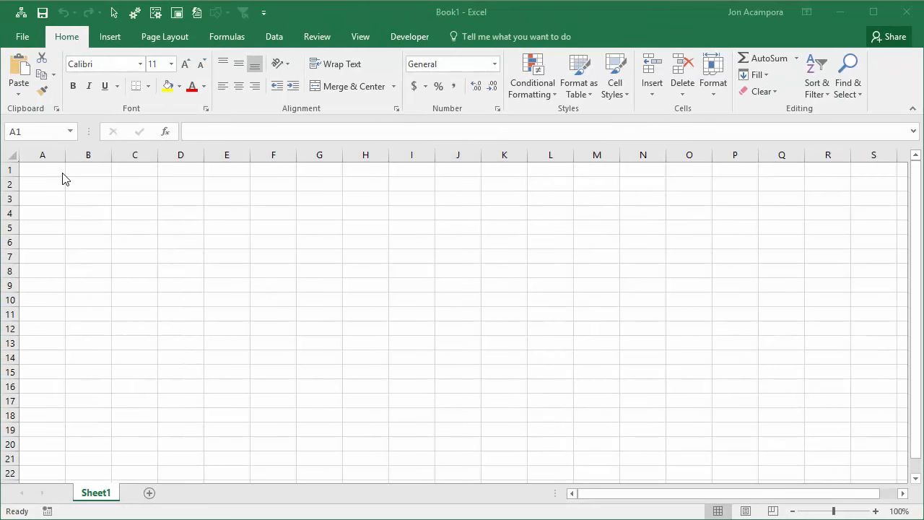
Step: Bring up Excel Options from the File backstage view, landing on General settings
left_click(42, 169)
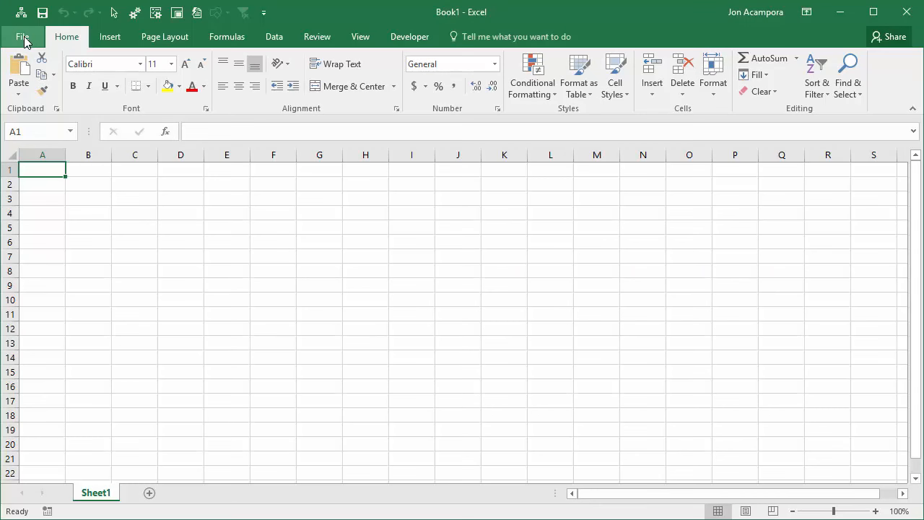
left_click(23, 36)
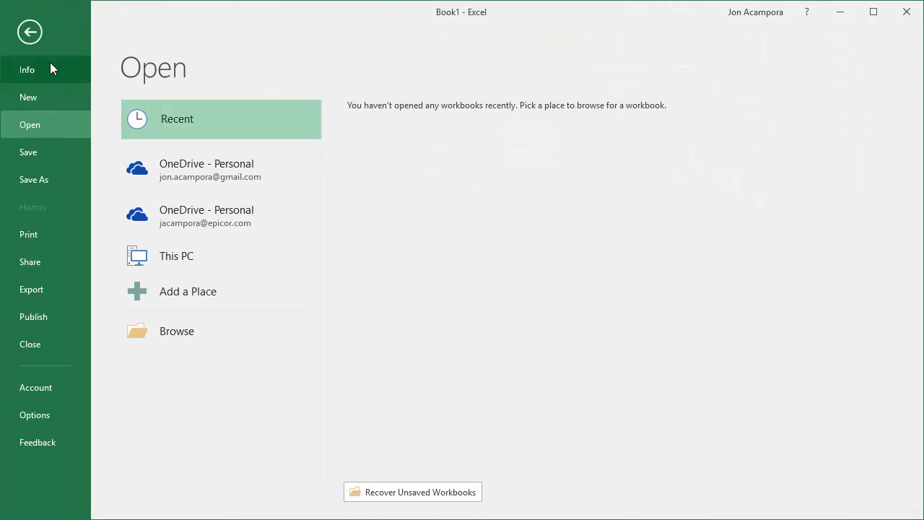
mouse_move(34, 414)
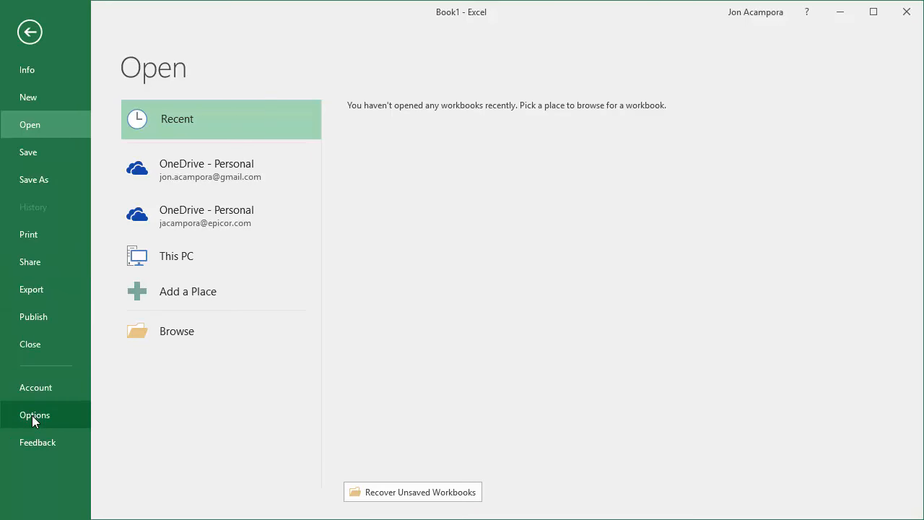
left_click(35, 415)
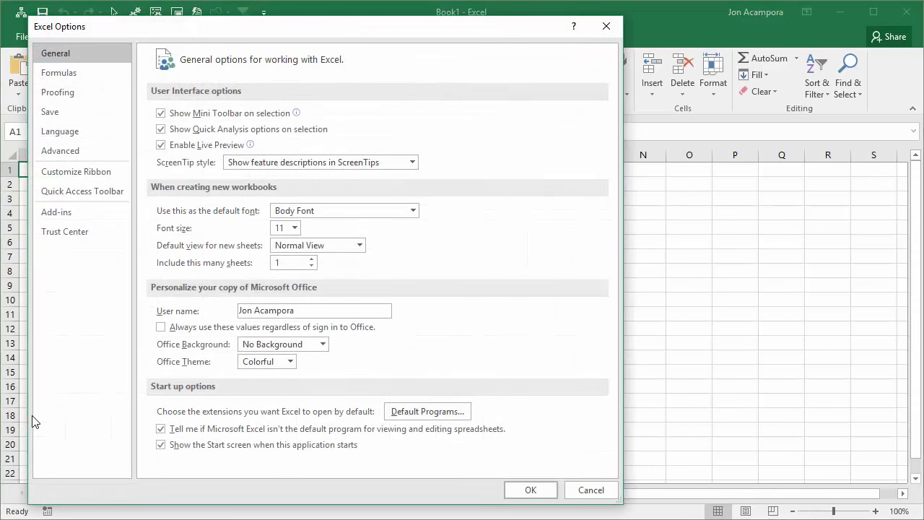
mouse_move(59, 369)
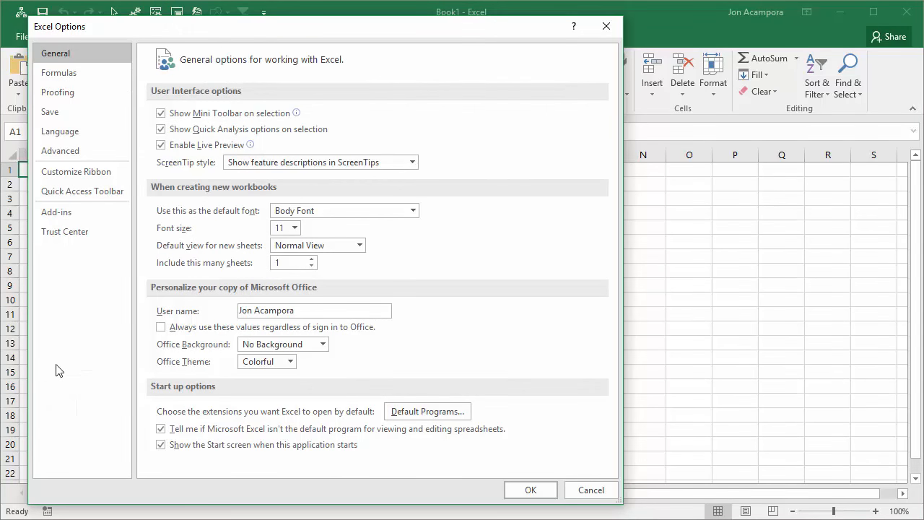
mouse_move(104, 40)
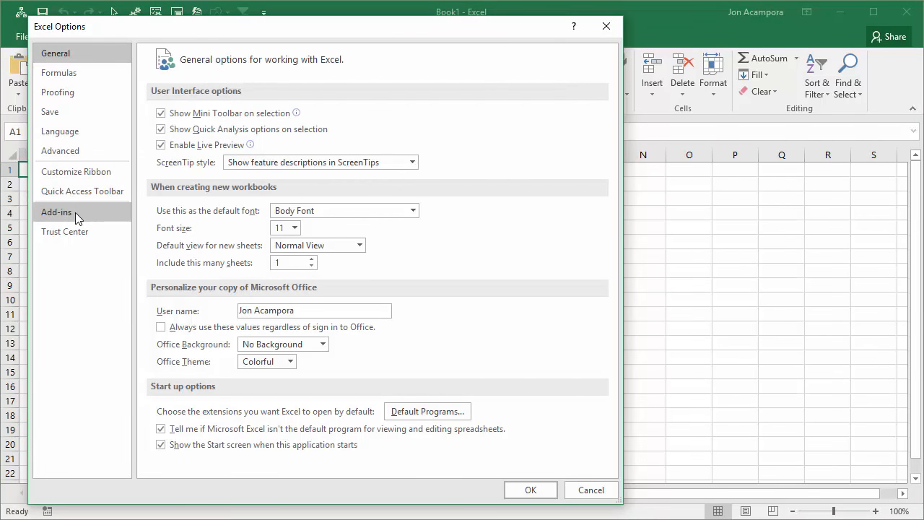
Step: Go to the Add-ins page and manage Excel Add-ins with Go
left_click(56, 211)
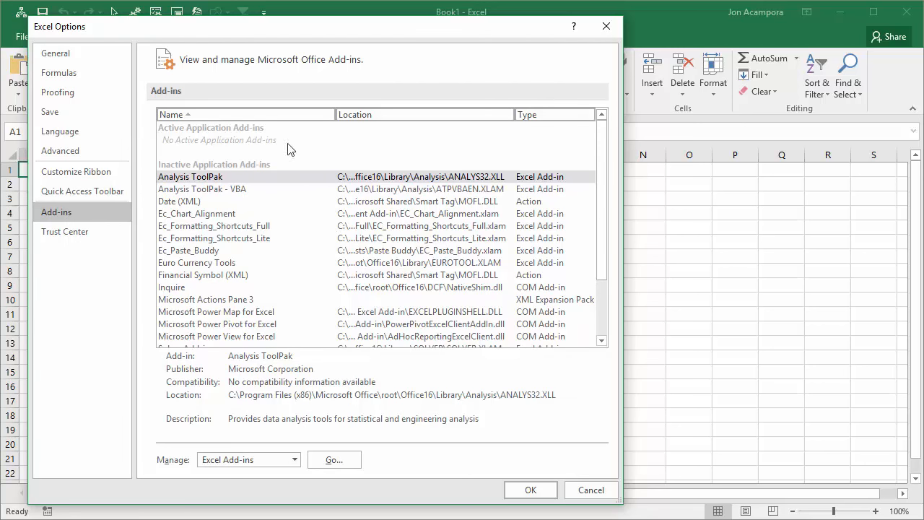
mouse_move(199, 217)
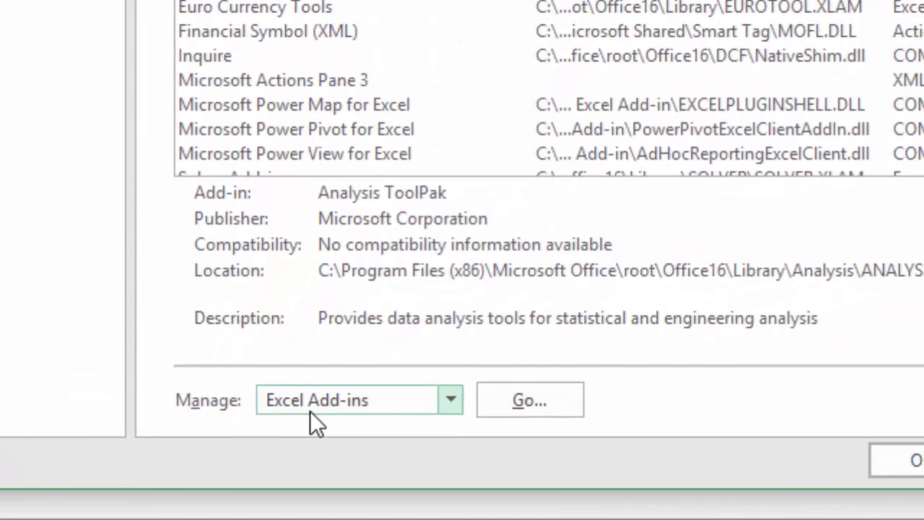
mouse_move(340, 411)
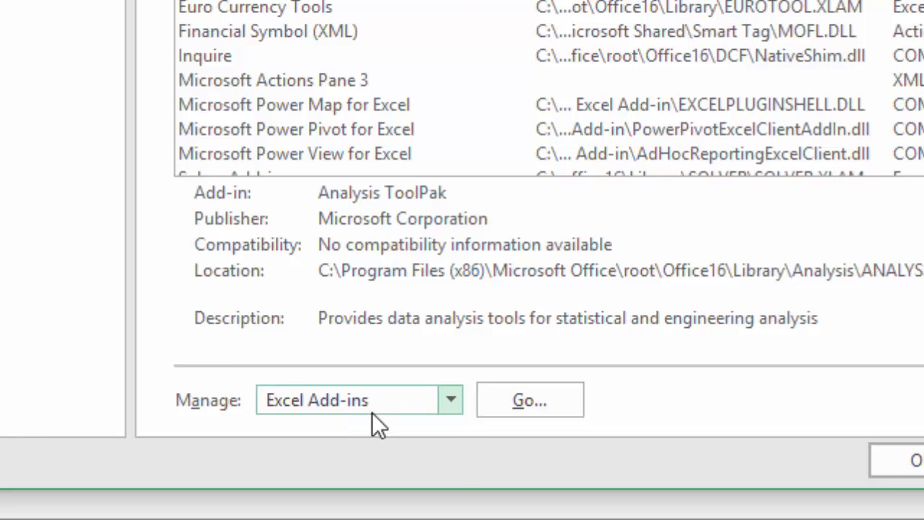
left_click(528, 399)
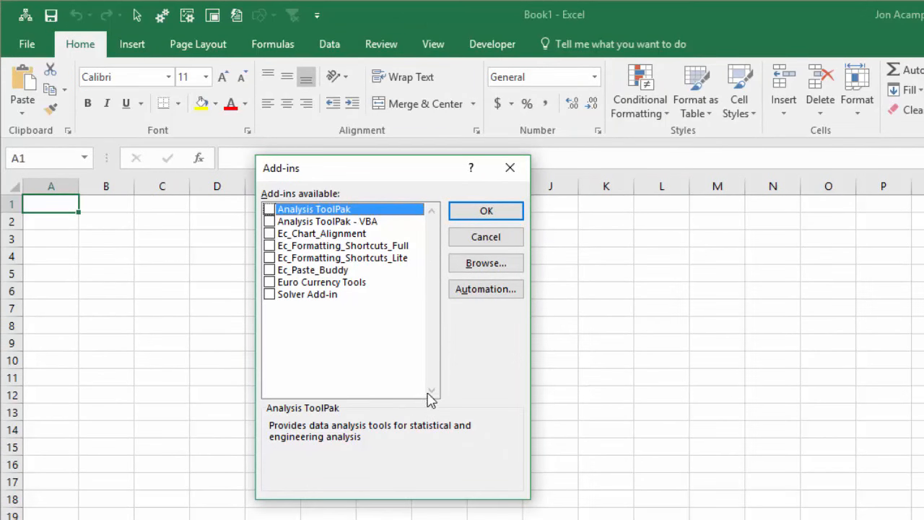
mouse_move(345, 176)
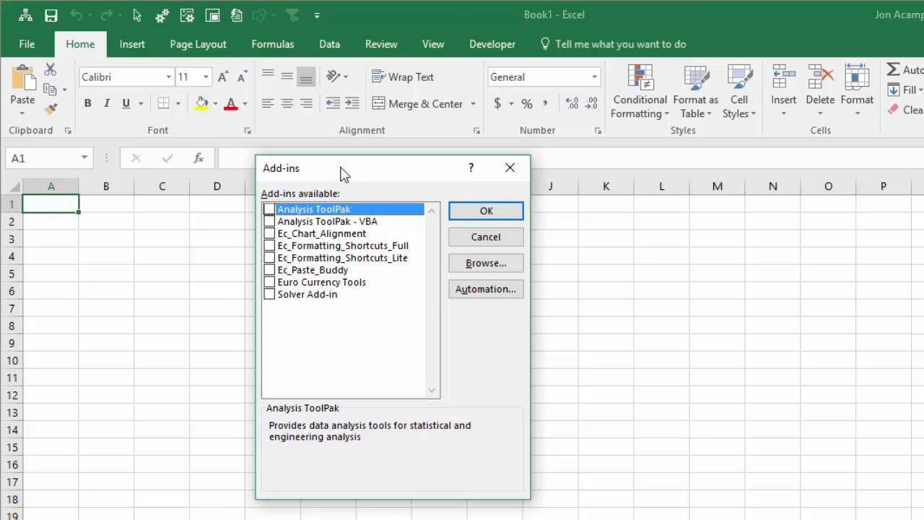
mouse_move(332, 272)
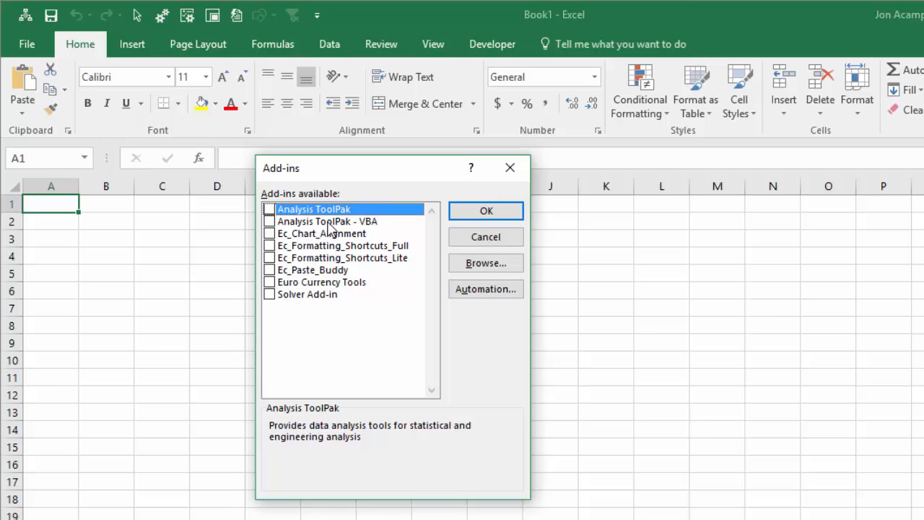
mouse_move(277, 248)
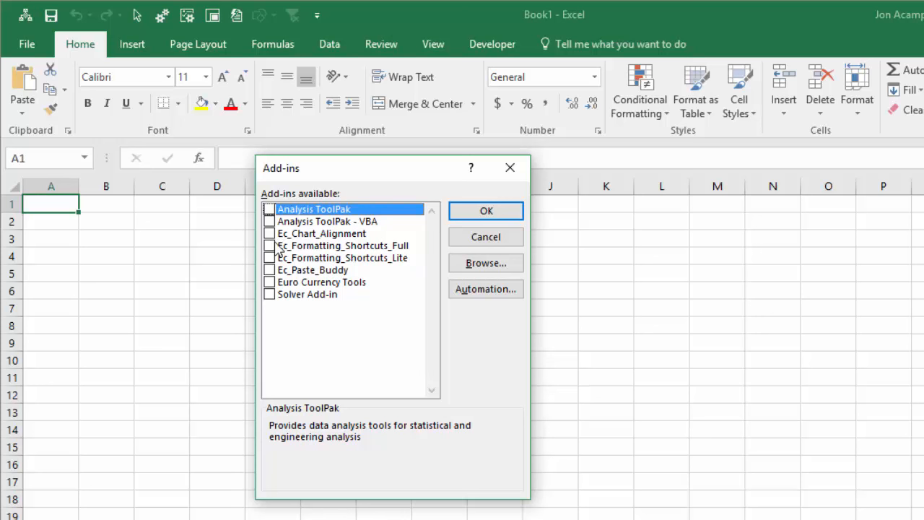
Step: View the Ec_Formatting_Shortcuts_Lite description, then browse for an add-in file on disk
left_click(343, 257)
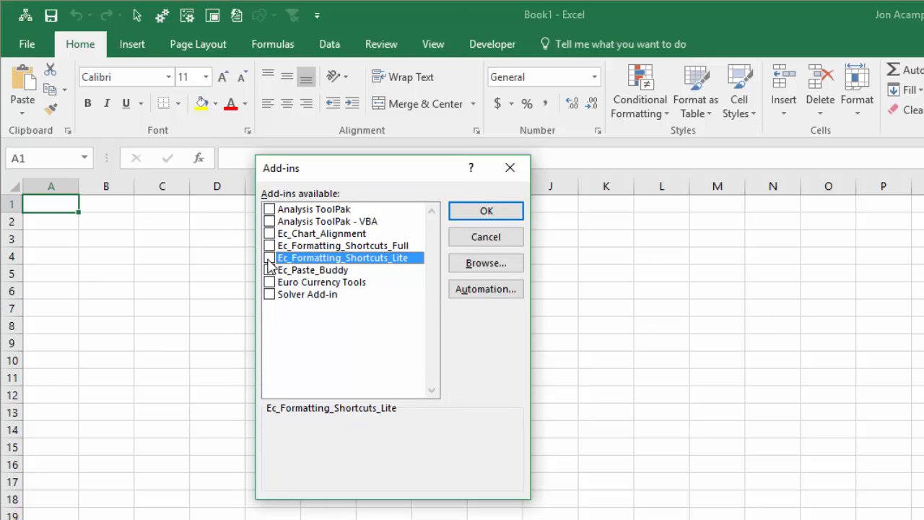
mouse_move(303, 265)
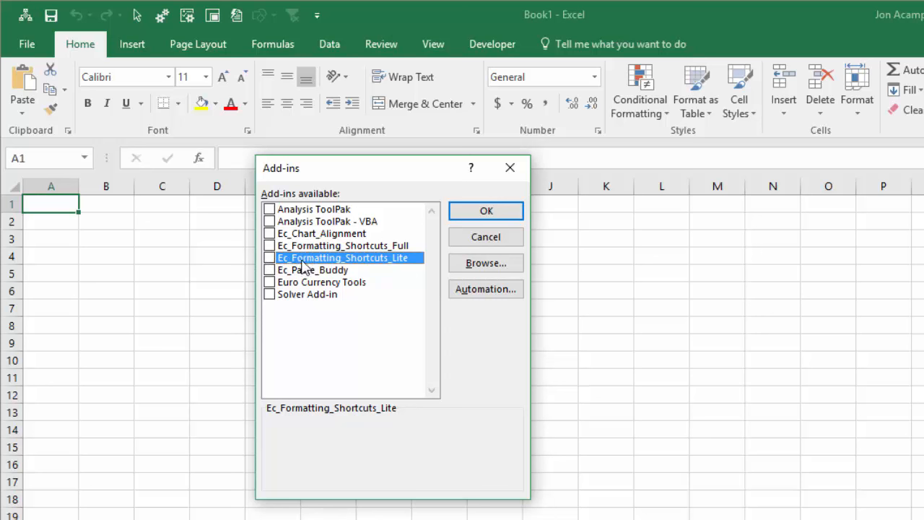
mouse_move(332, 294)
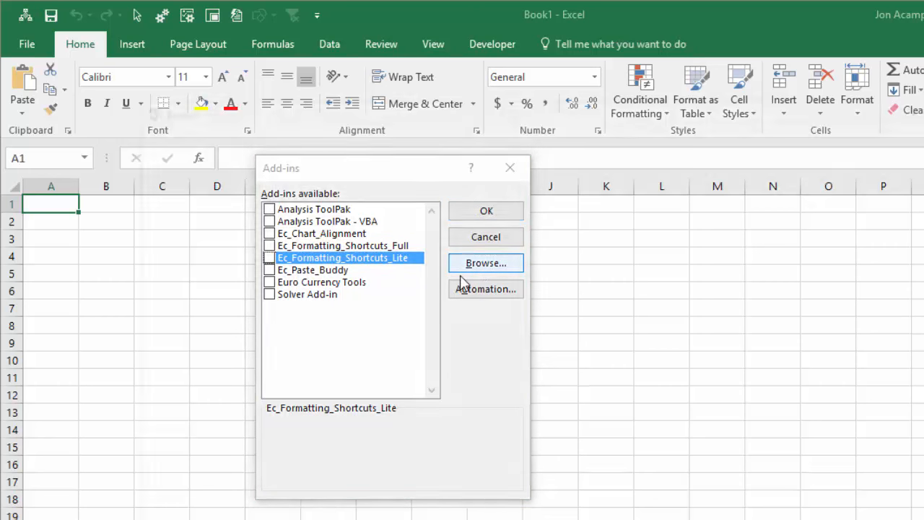
left_click(484, 263)
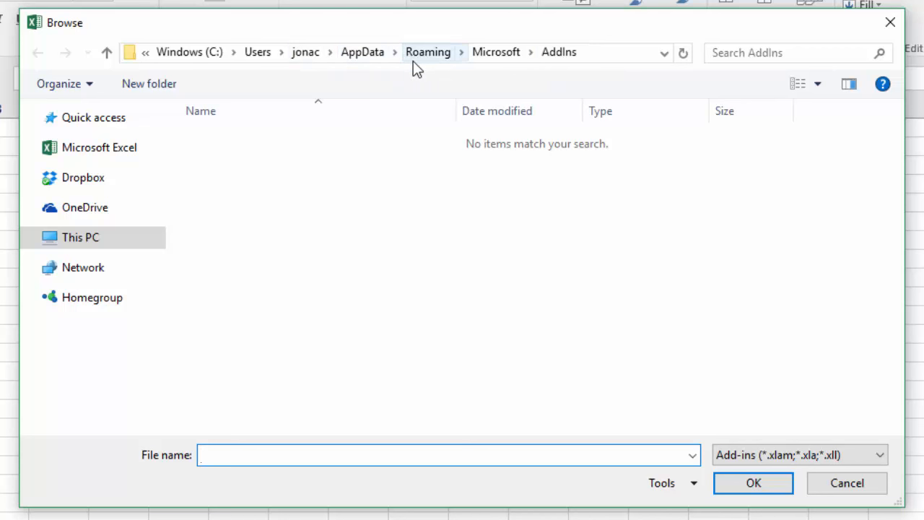
mouse_move(368, 208)
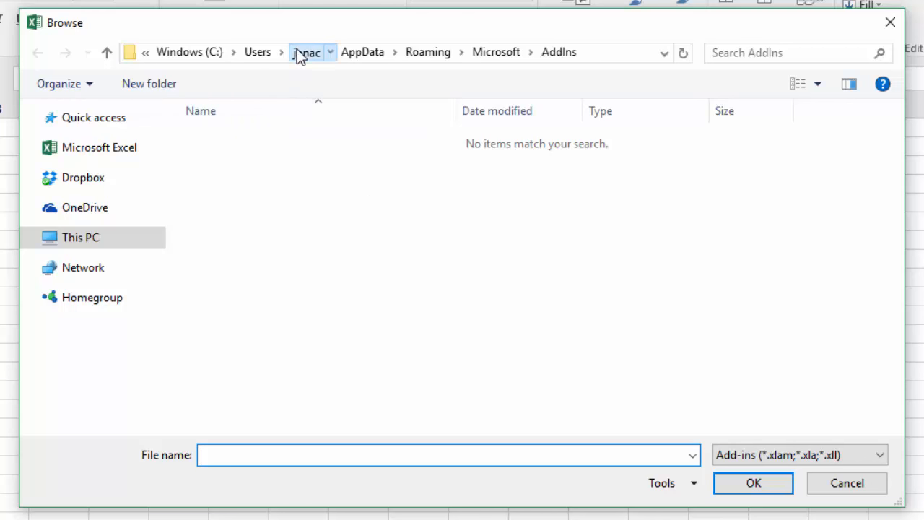
Step: Select EC_PivotPal.xlam from Documents > Excel Campus > Add-ins
left_click(309, 52)
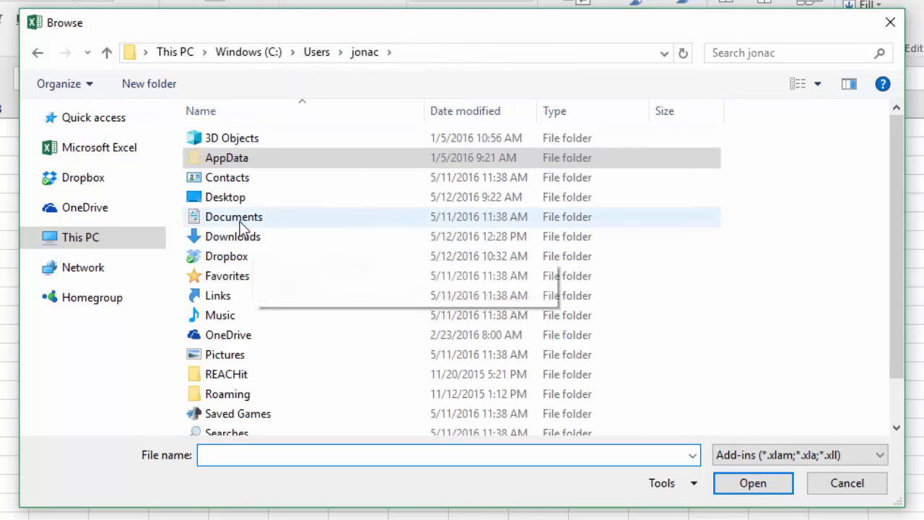
double_click(234, 216)
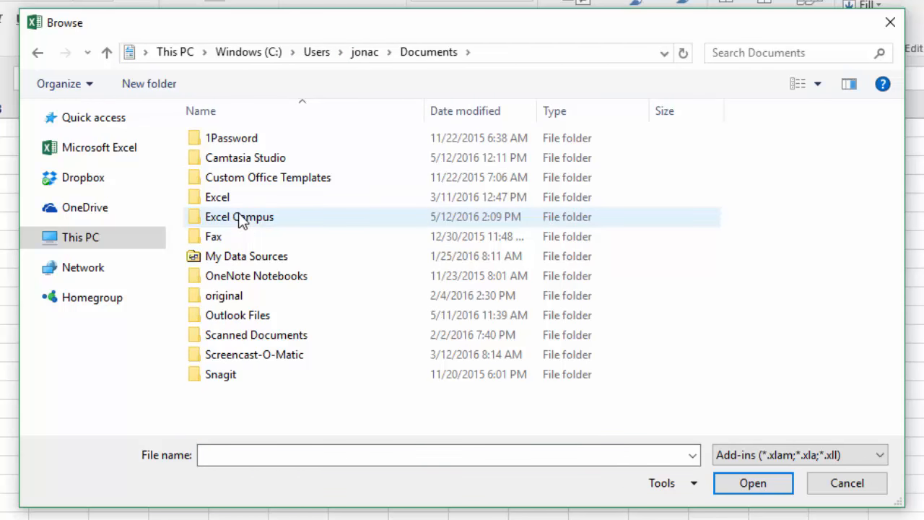
double_click(240, 217)
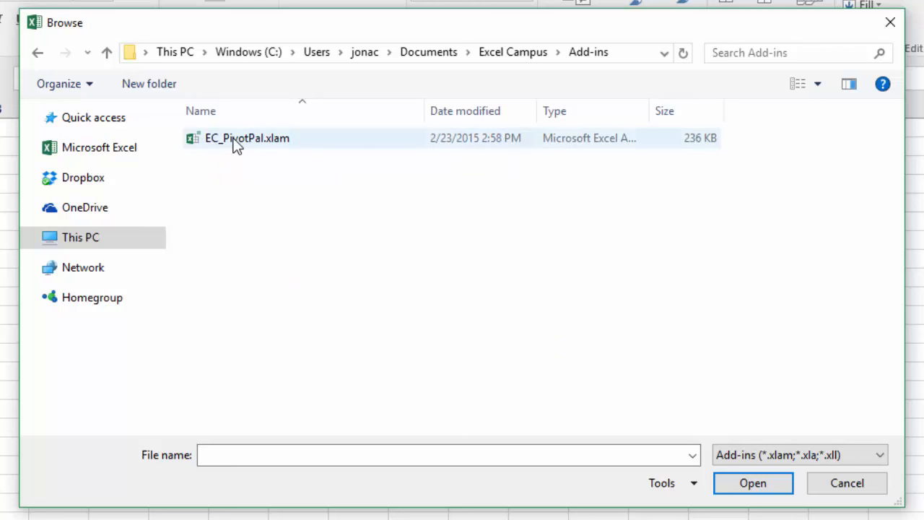
left_click(247, 138)
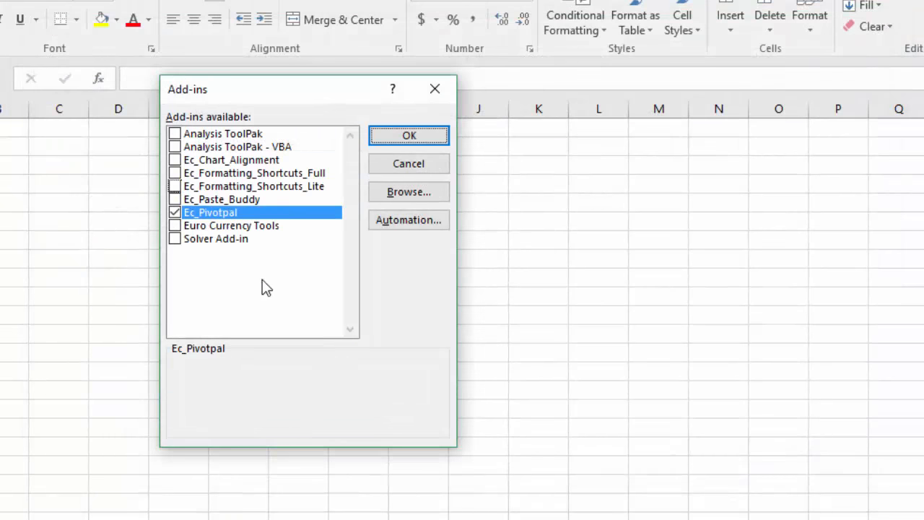
mouse_move(195, 225)
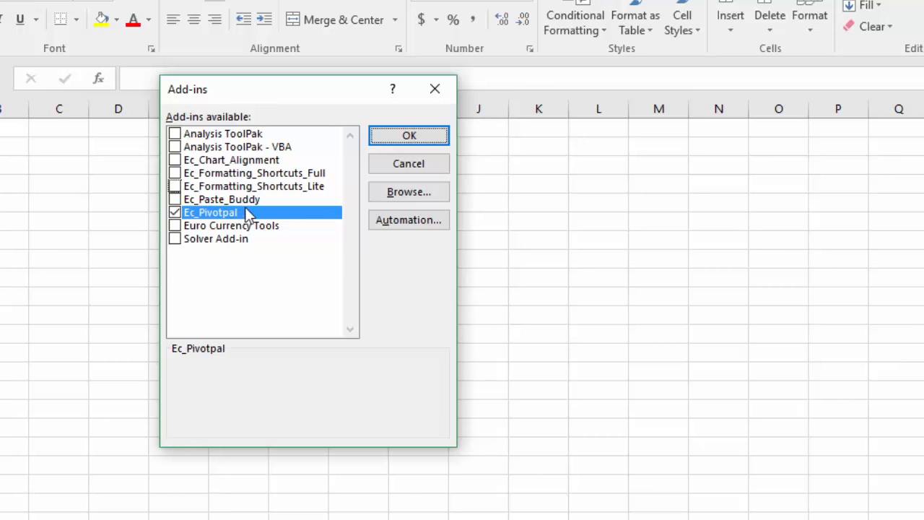
Step: Confirm with OK so Ec_Pivotpal loads and the XL Campus ribbon tab appears
left_click(409, 136)
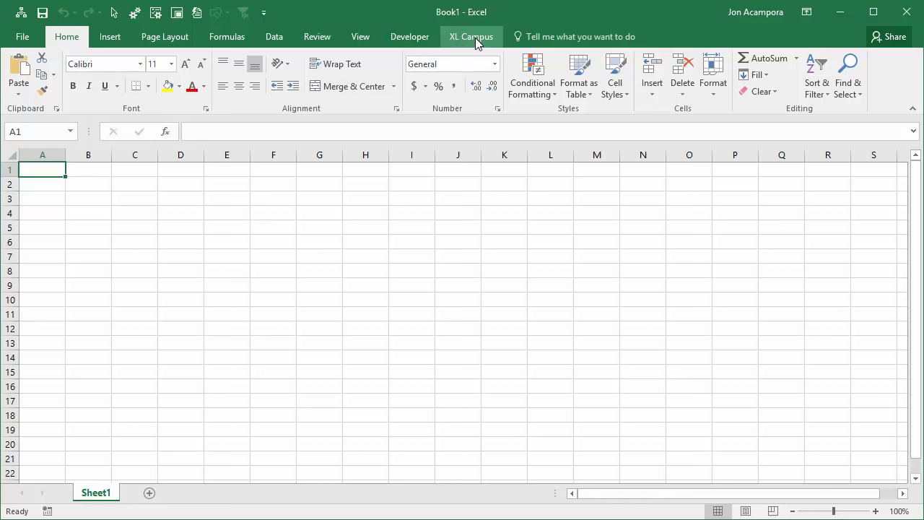
Step: Show the XL Campus tab's PivotPal, My Number Formats, Pivot Layouts and About buttons
left_click(471, 38)
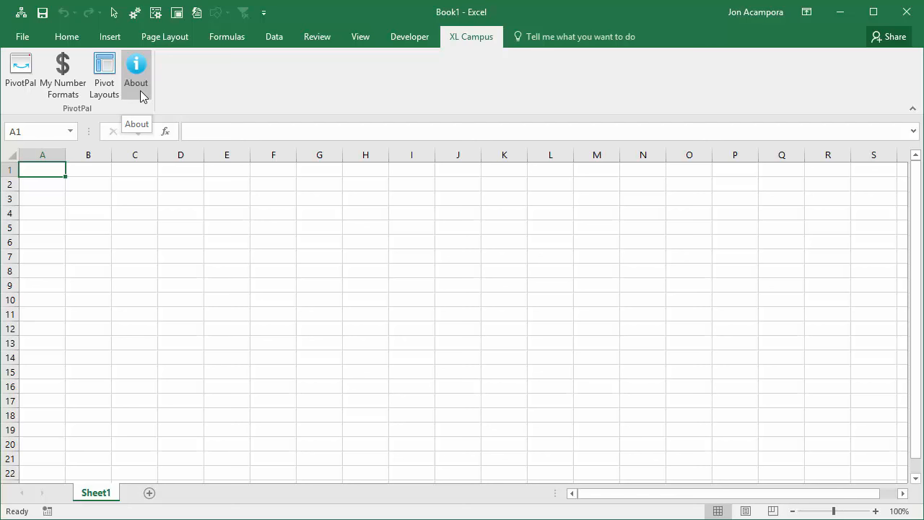
mouse_move(361, 38)
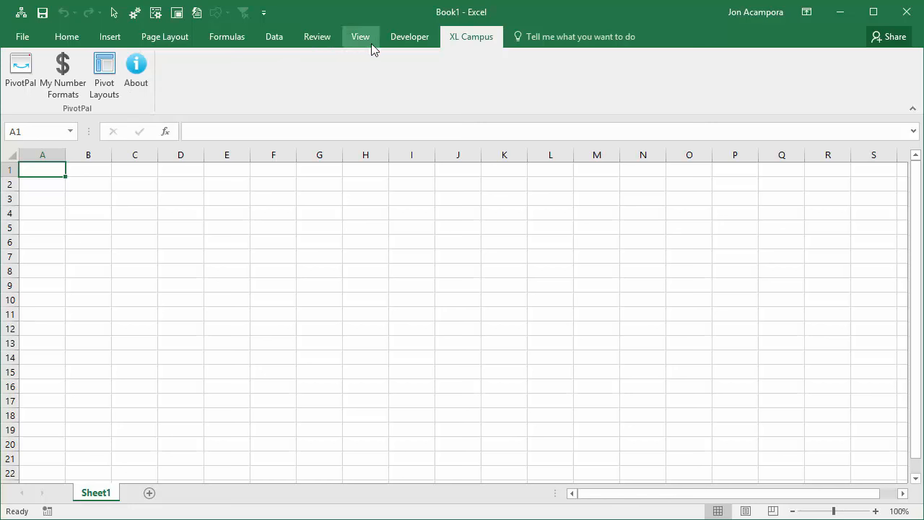
Step: Verify Ec_Pivotpal is checked via Developer > Excel Add-ins, then advance to the next slide
left_click(410, 37)
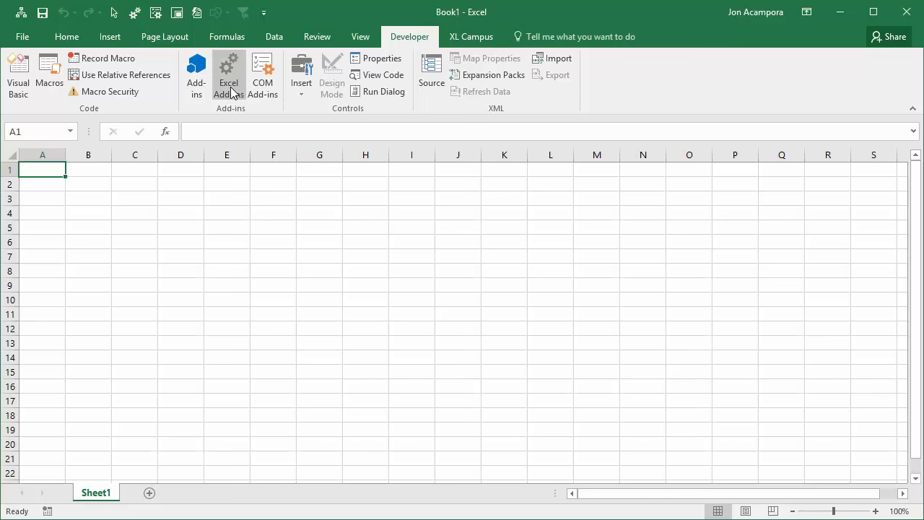
left_click(228, 75)
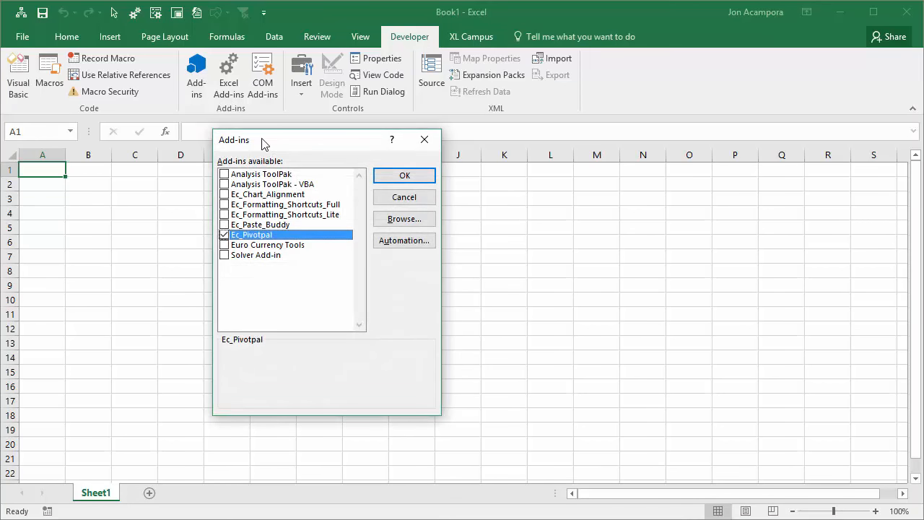
mouse_move(266, 262)
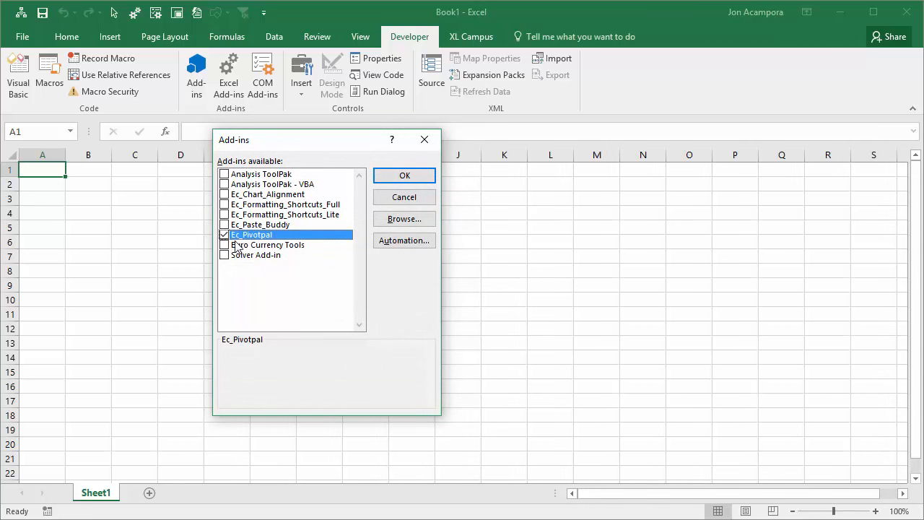
mouse_move(242, 253)
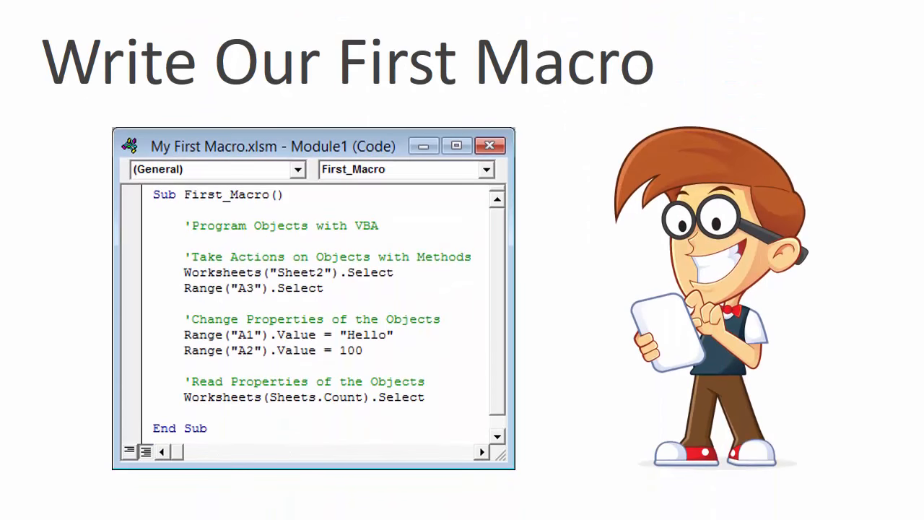
key("right")
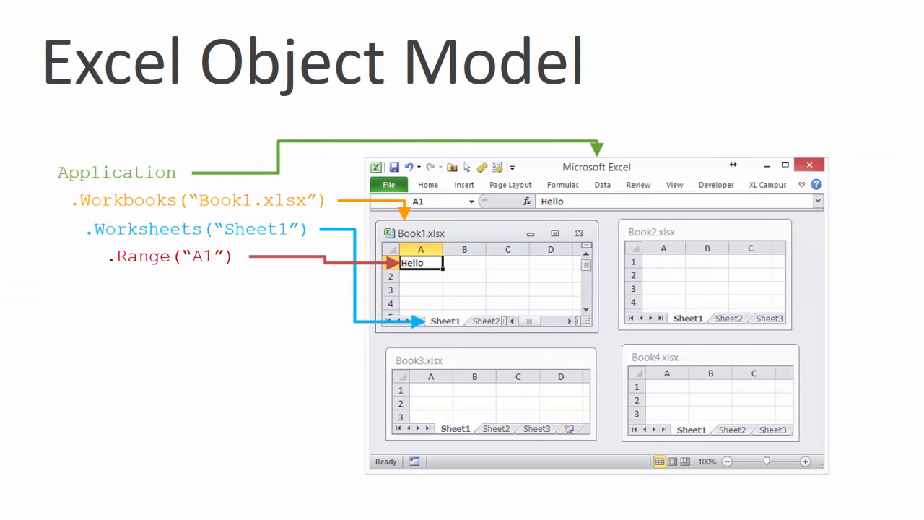